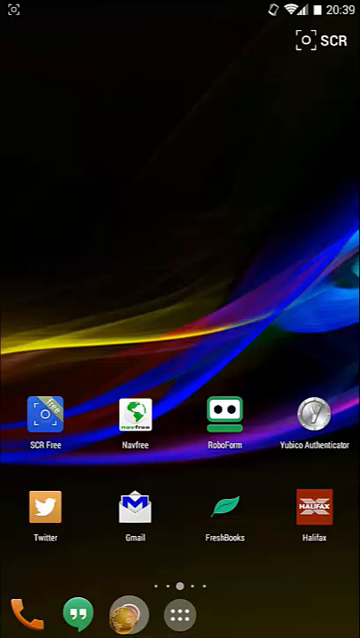
Launch RoboForm, which opens on the Safenotes list with the 'debit card pin number' note
left_click(225, 416)
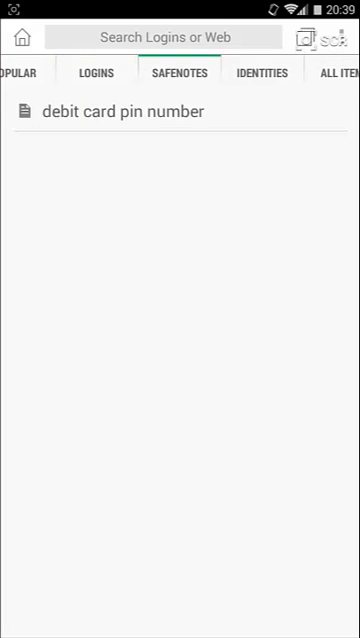
left_click(122, 111)
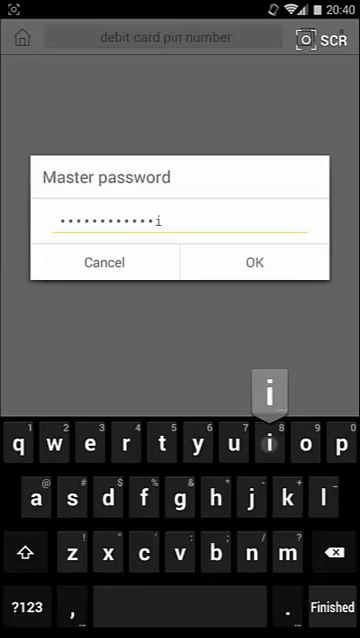
left_click(256, 262)
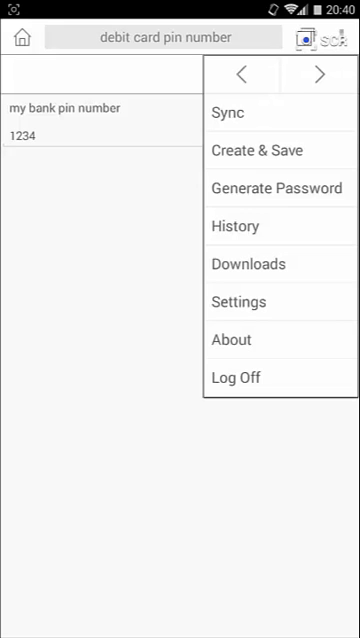
Set a security PIN in RoboForm's settings, then return to the Safenotes list
left_click(242, 301)
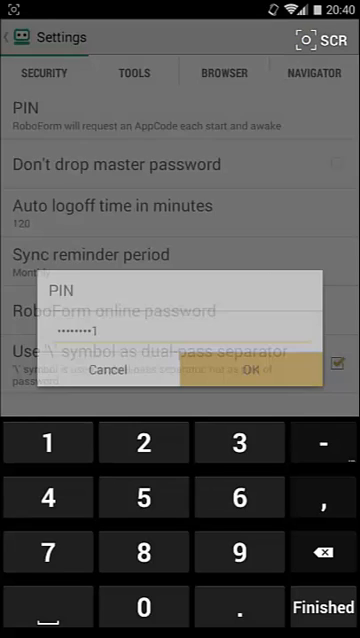
left_click(253, 372)
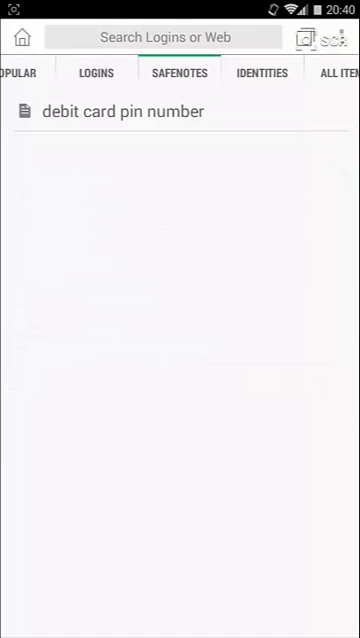
Relaunch RoboForm and enter the AppCode on its unlock keypad
key("HOME")
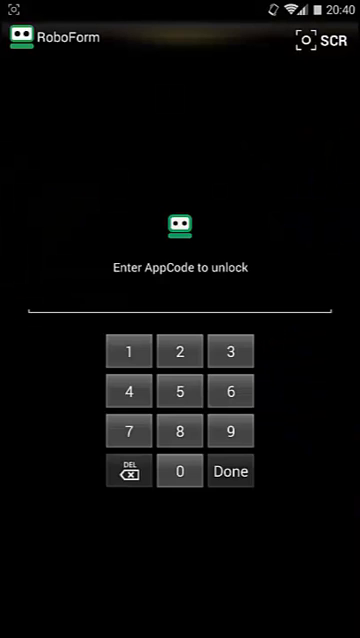
left_click(180, 391)
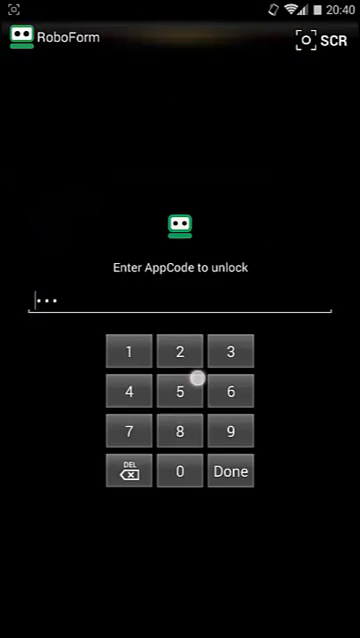
left_click(231, 471)
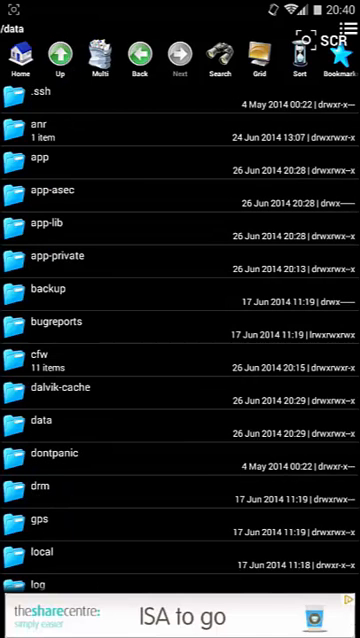
Browse into /data/data toward RoboForm's shared_prefs preferences XML file
left_click(40, 421)
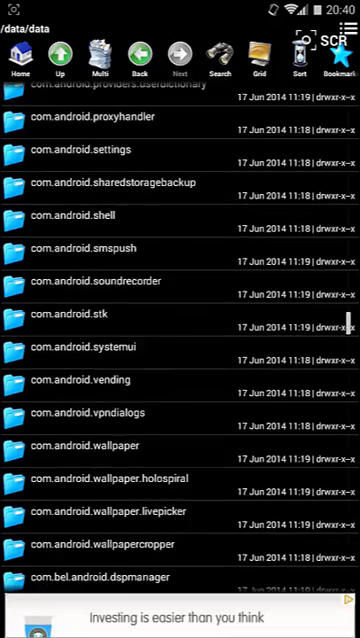
scroll("down", 3)
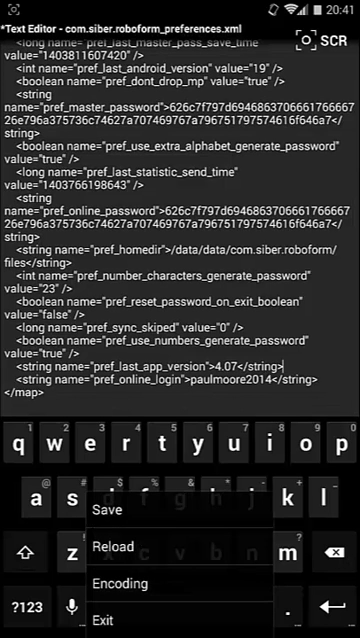
Save the preferences file and reopen RoboForm on the Logins list without an AppCode prompt
left_click(103, 518)
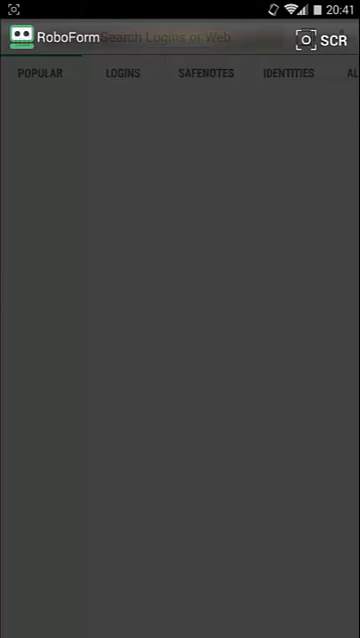
left_click(122, 72)
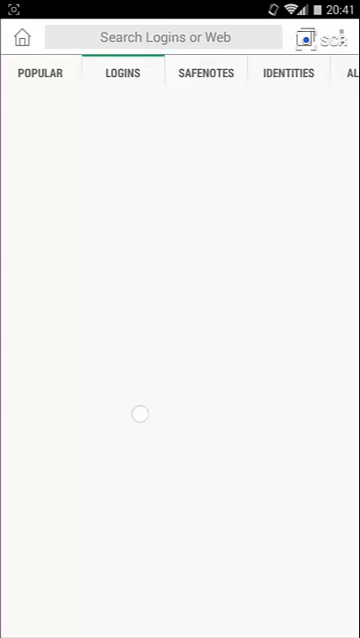